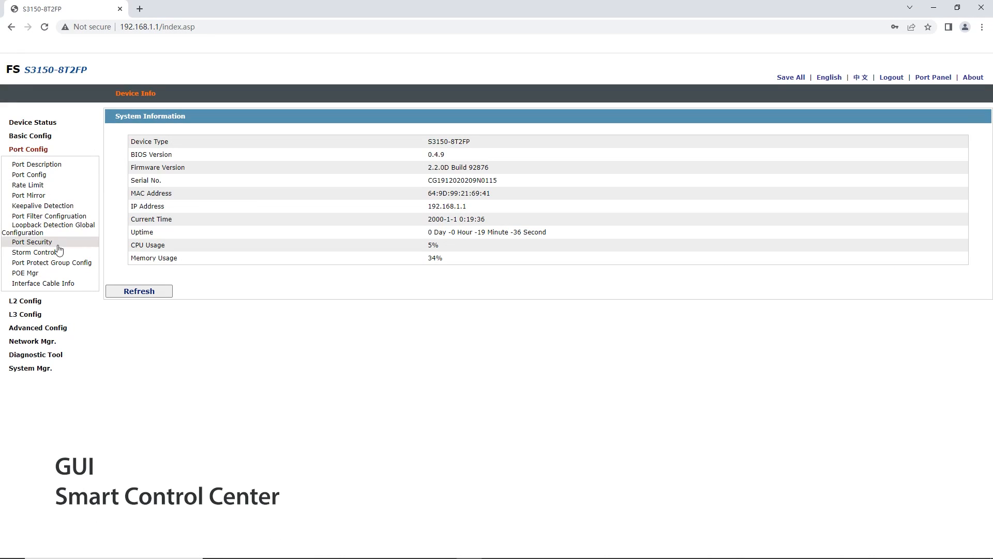
Step: Navigate Port Config > Port Security, view g0/1 IP MAC Binding details, and start a new binding entry
left_click(32, 241)
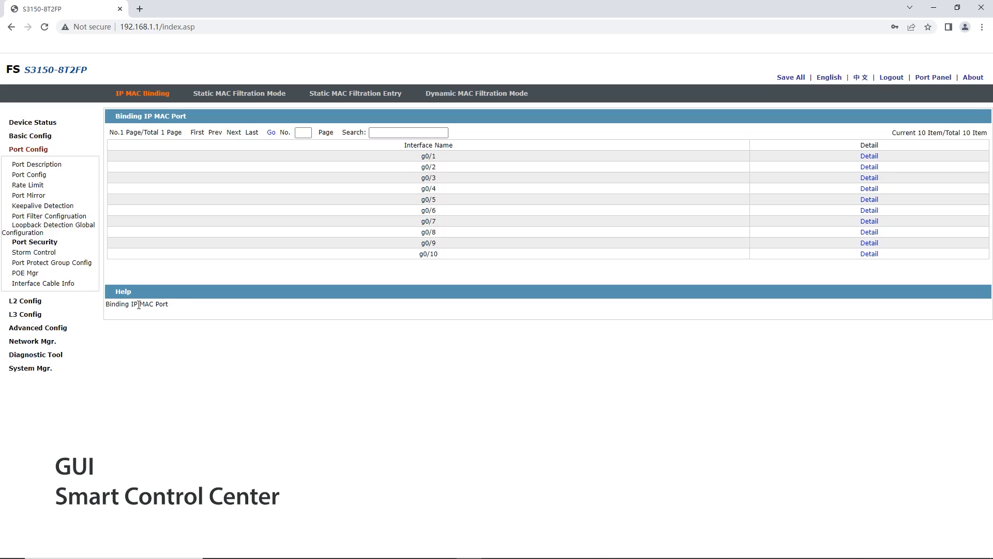
double_click(136, 304)
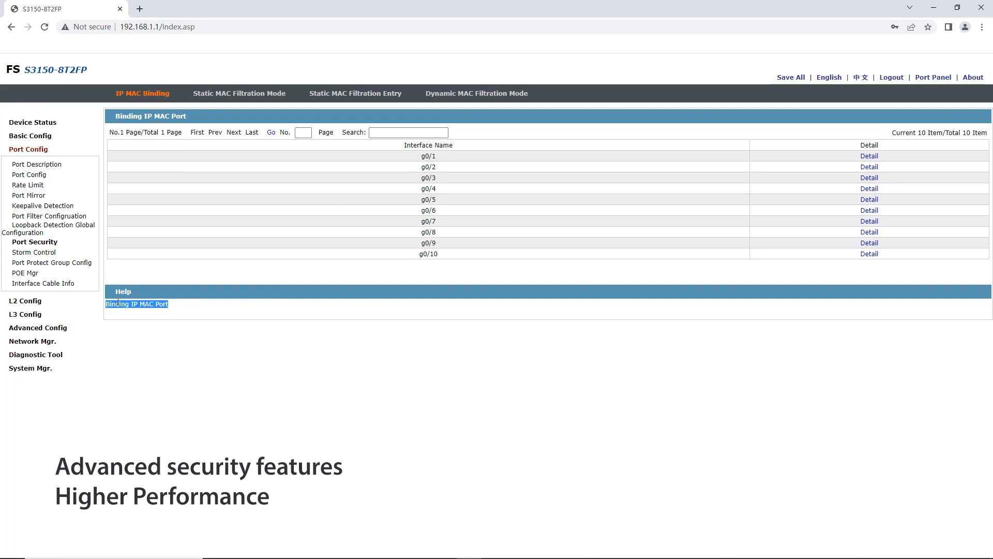
left_click(869, 157)
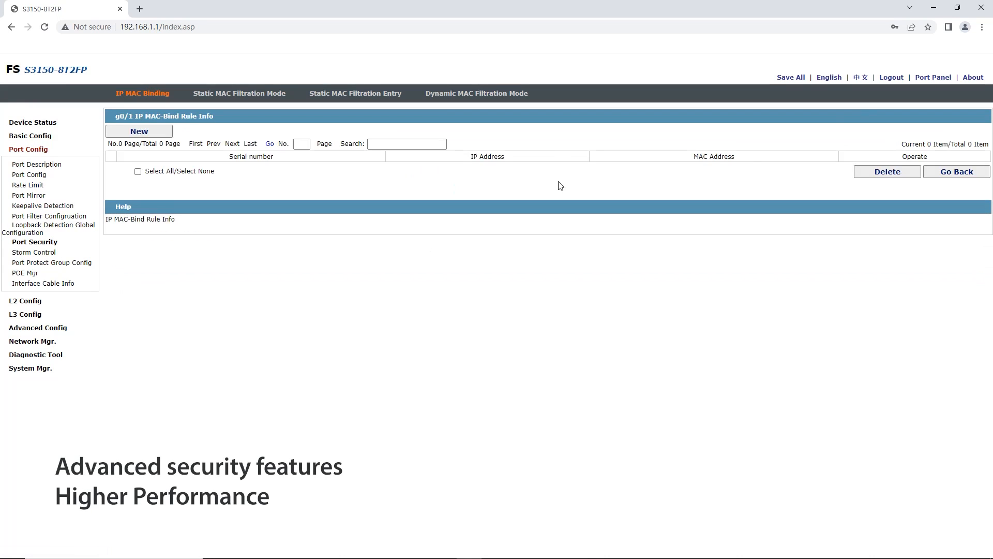
left_click(138, 131)
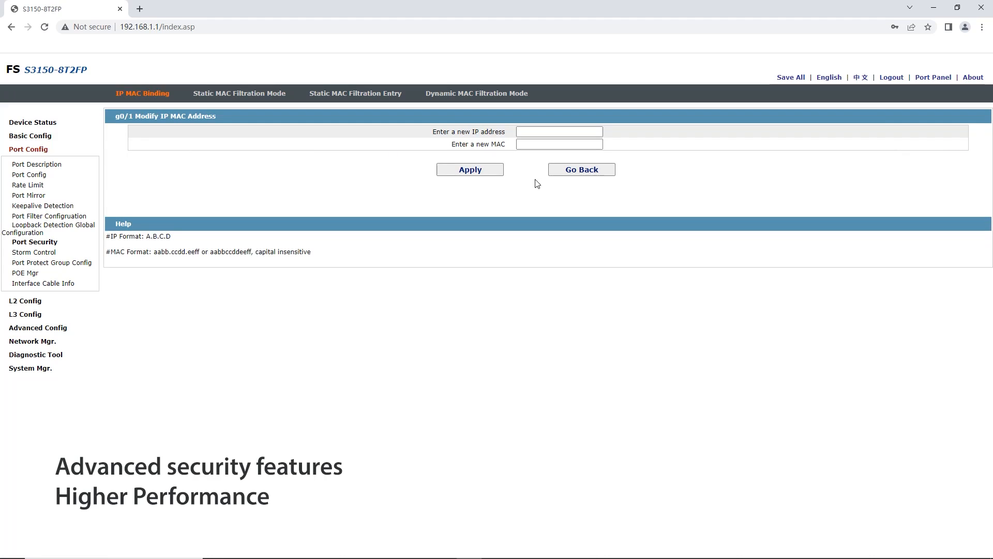